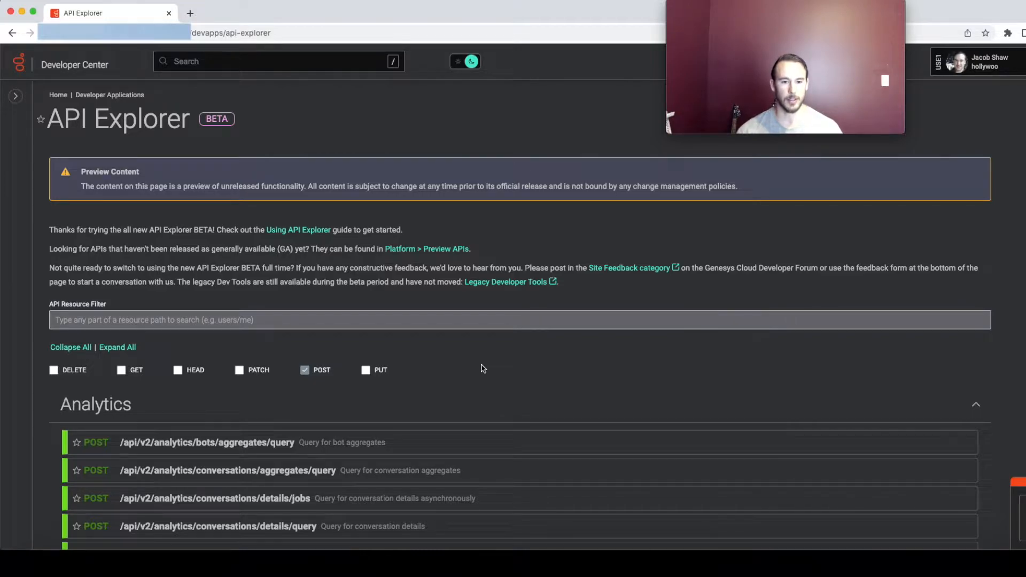
{"action": "mouse_move", "coordinate": [458, 353]}
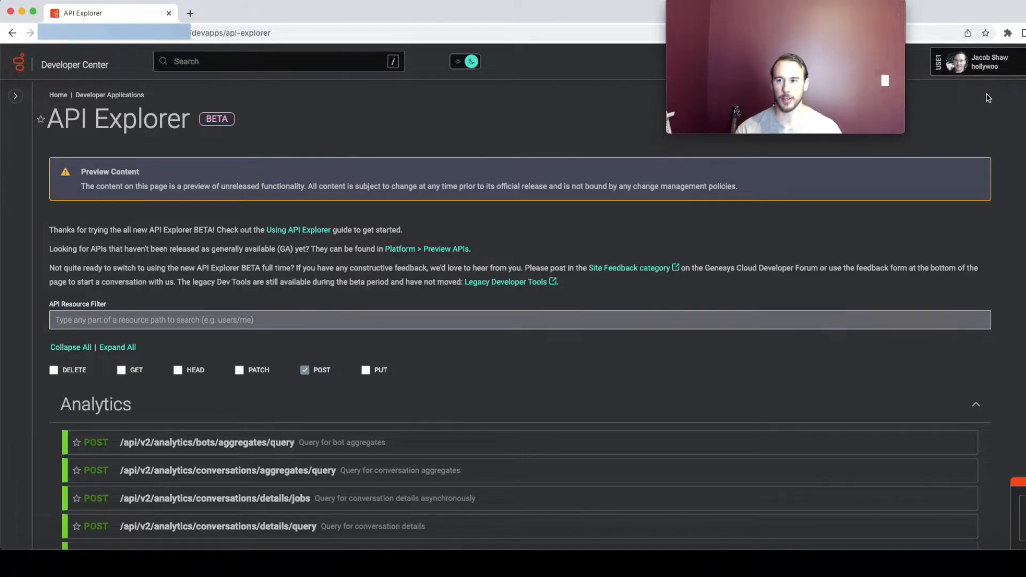
{"action": "mouse_move", "coordinate": [450, 354]}
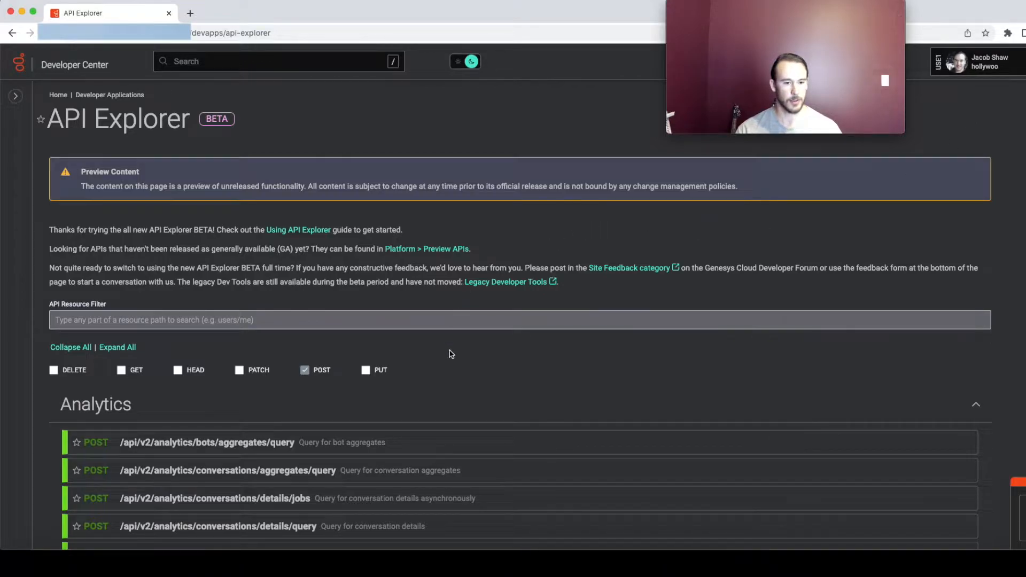
- Open the POST conversation aggregates query endpoint and reach its Request Body section
{"action": "scroll", "scroll_direction": "down", "scroll_amount": 3}
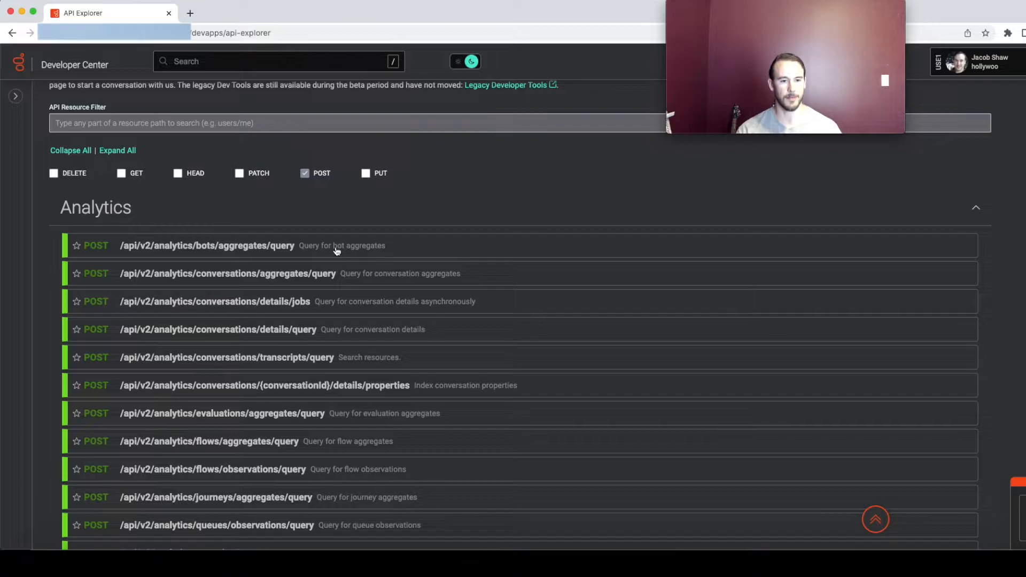
{"action": "mouse_move", "coordinate": [410, 279]}
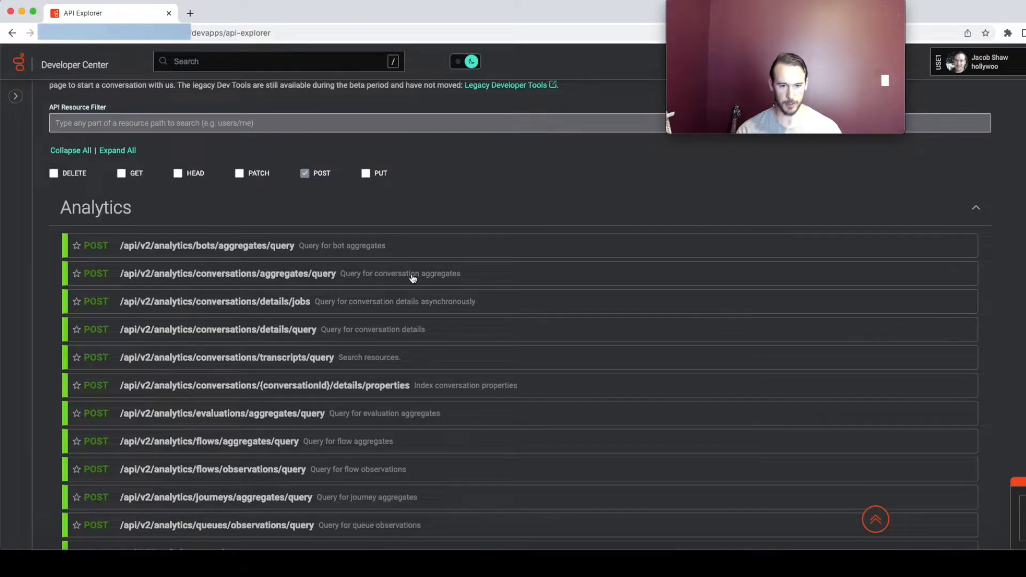
{"action": "left_click", "coordinate": [228, 273]}
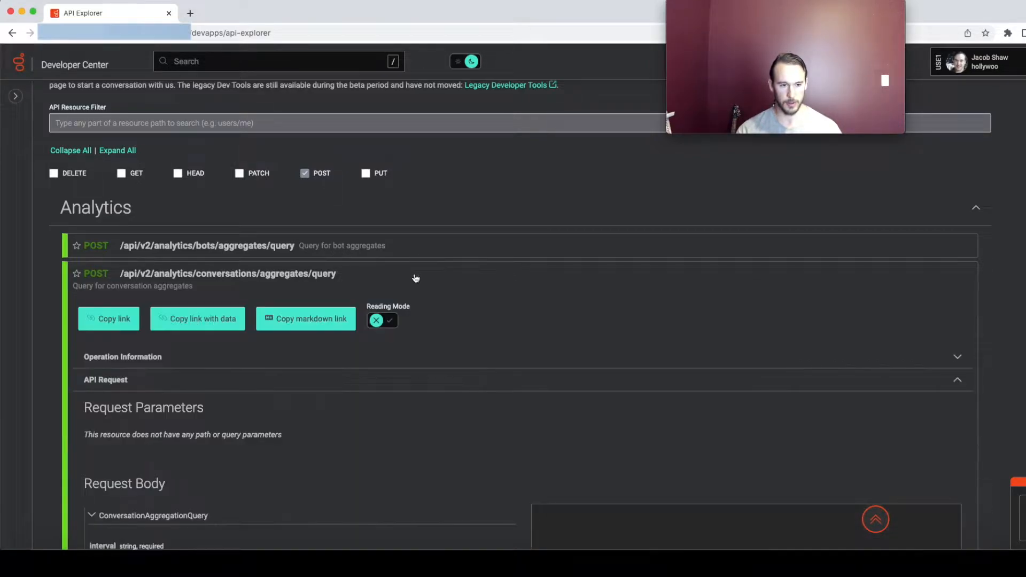
{"action": "scroll", "scroll_direction": "down", "scroll_amount": 3}
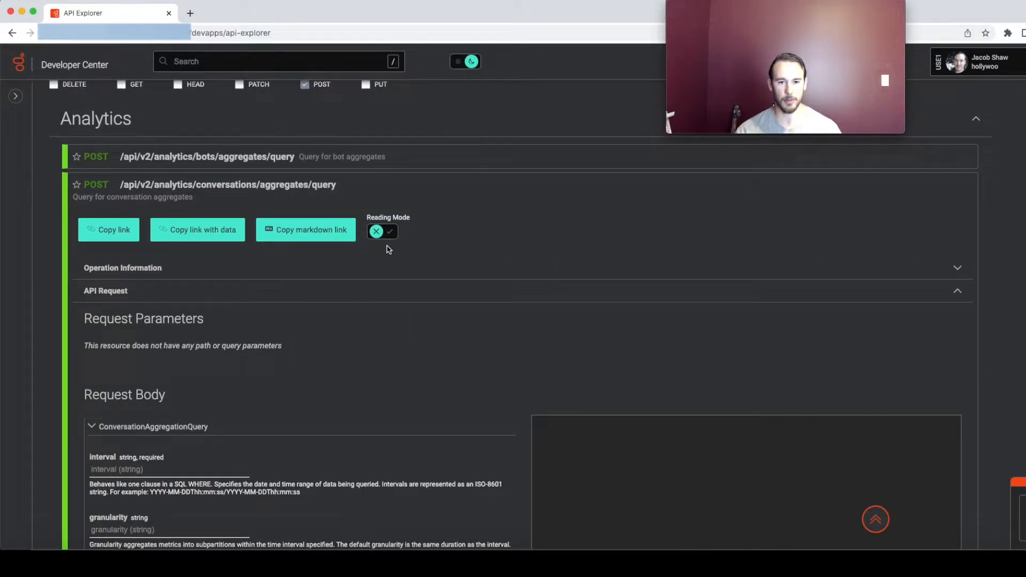
{"action": "mouse_move", "coordinate": [287, 340]}
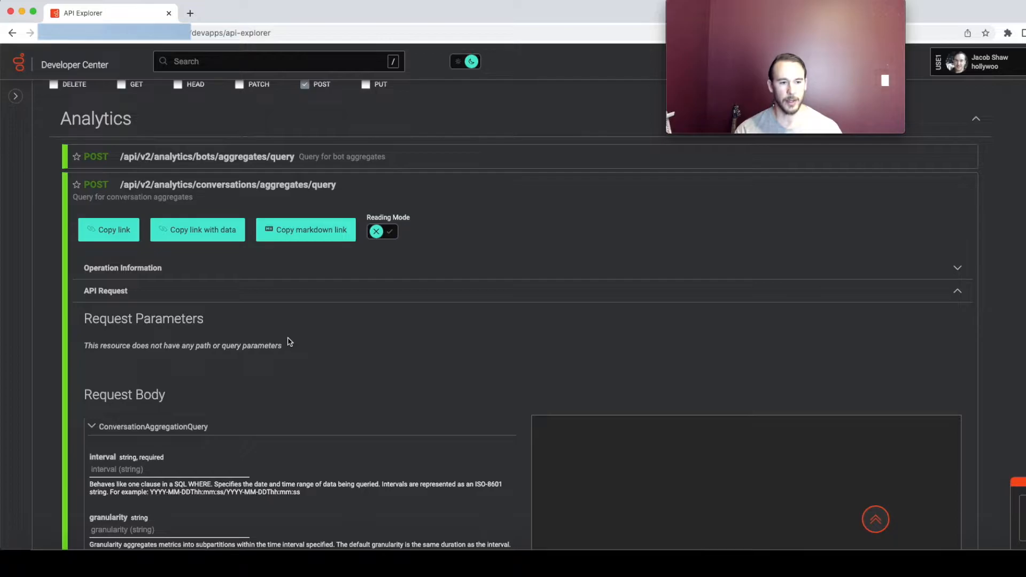
{"action": "scroll", "scroll_direction": "down", "scroll_amount": 3}
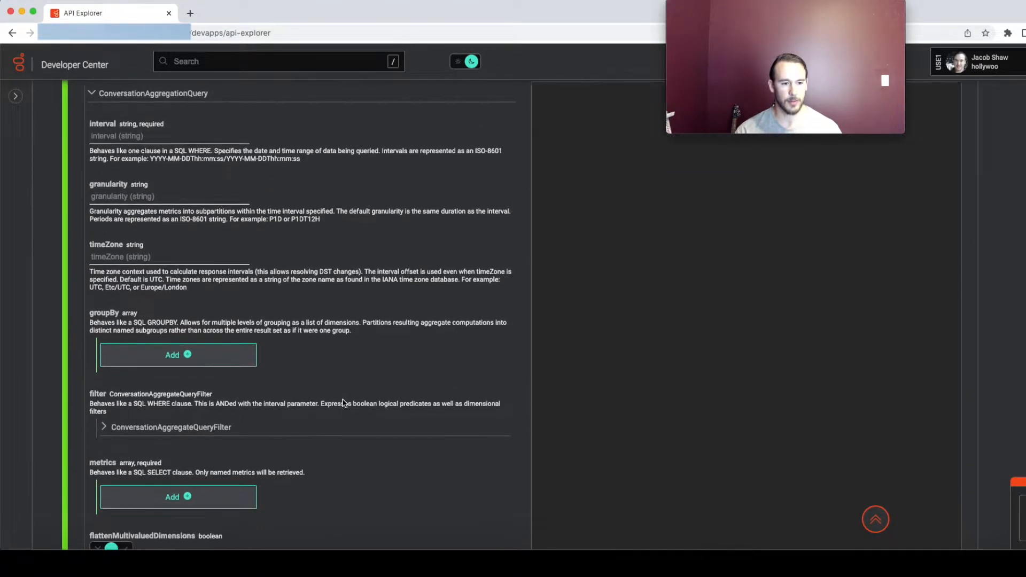
{"action": "scroll", "scroll_direction": "down", "scroll_amount": 3}
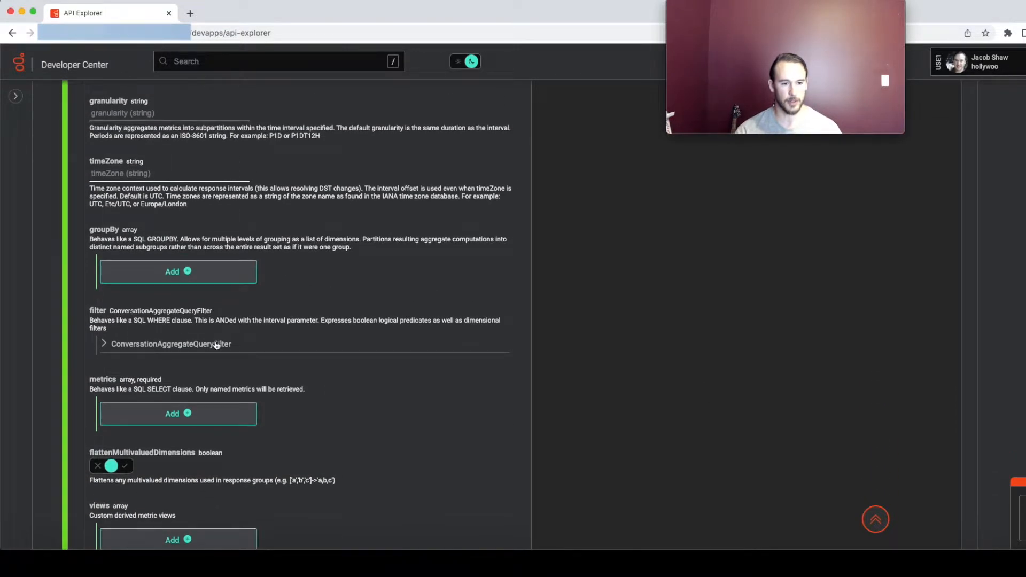
- Expand ConversationAggregateQueryFilter under the request body's filter
{"action": "left_click", "coordinate": [169, 343]}
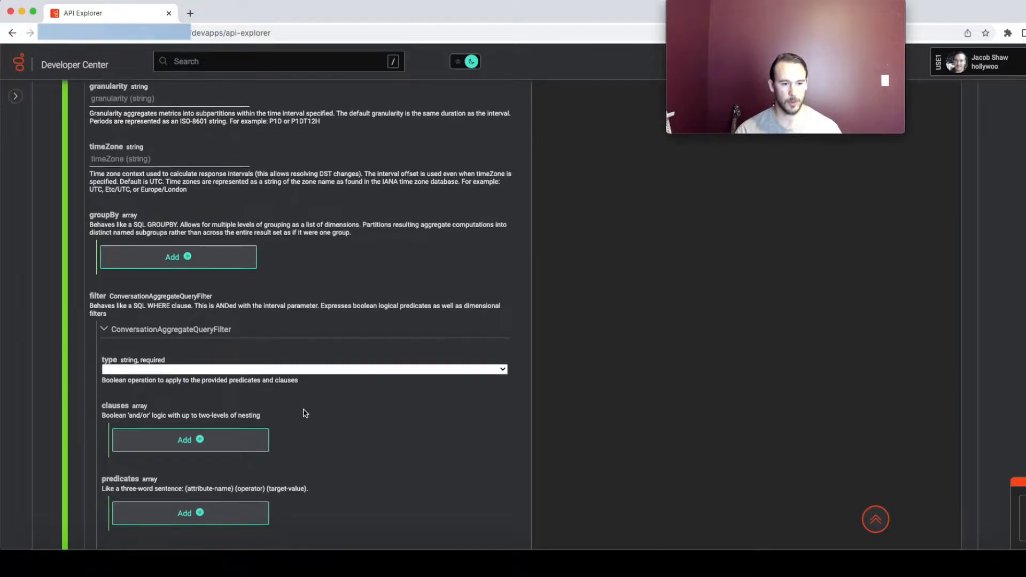
{"action": "scroll", "scroll_direction": "down", "scroll_amount": 3}
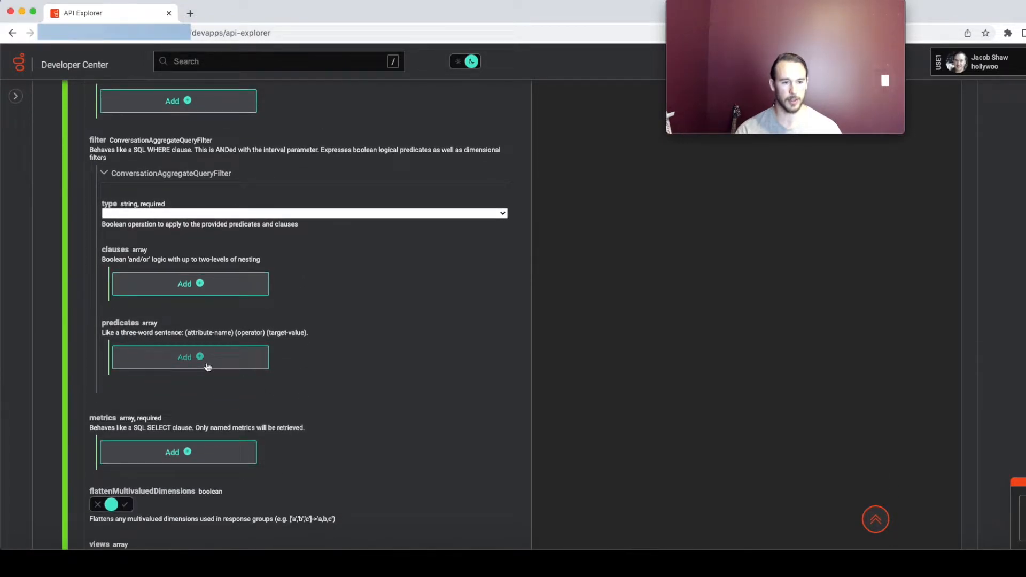
- Add a ConversationAggregateQueryPredicate entry under predicates, leaving its fields empty
{"action": "left_click", "coordinate": [190, 357]}
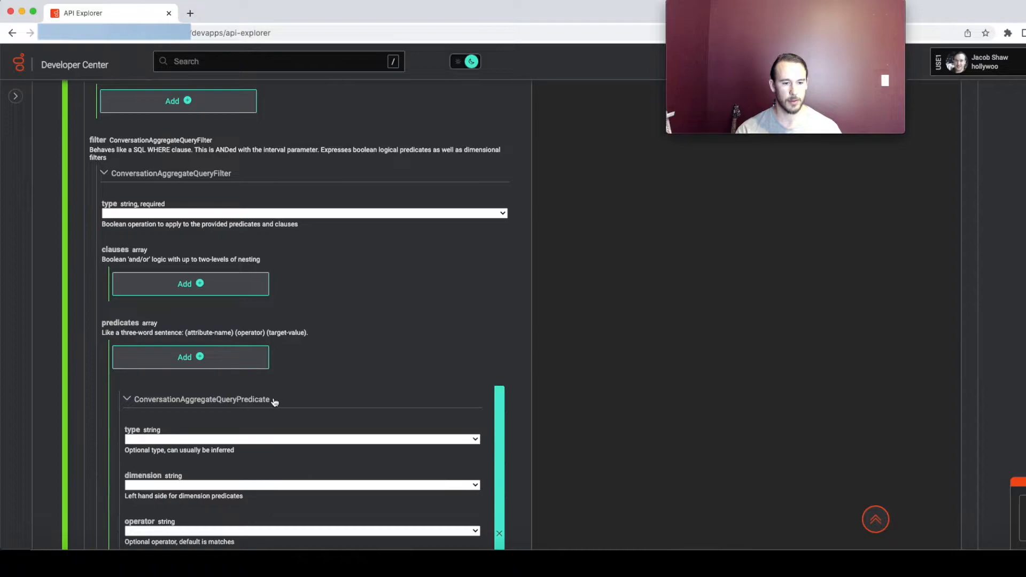
{"action": "scroll", "scroll_direction": "down", "scroll_amount": 3}
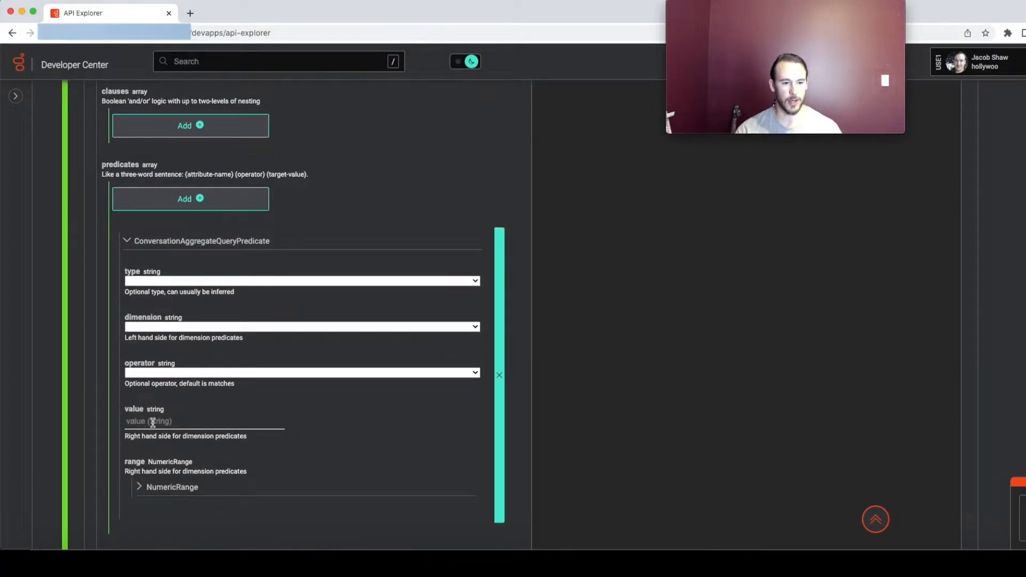
{"action": "mouse_move", "coordinate": [191, 322]}
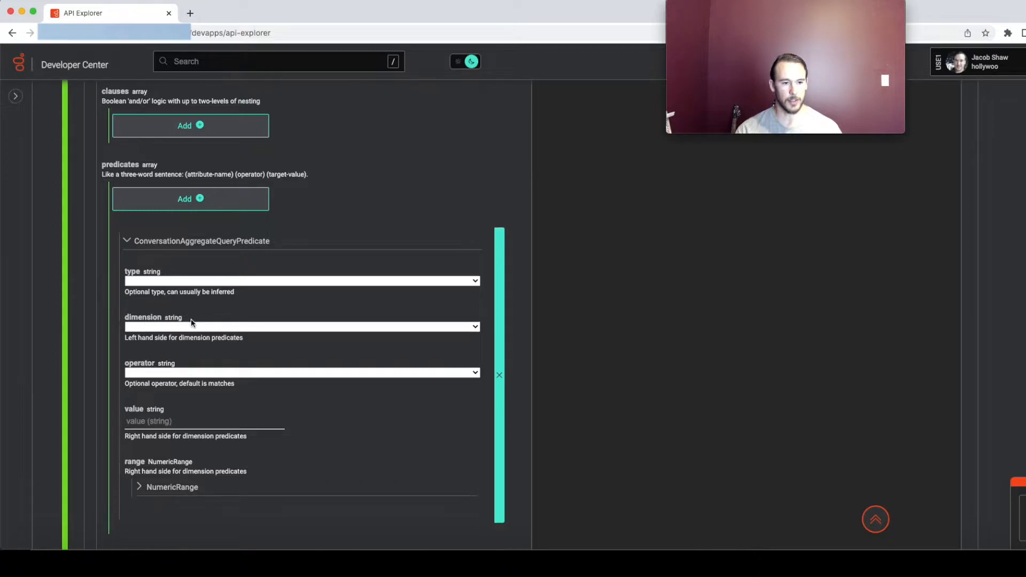
{"action": "mouse_move", "coordinate": [210, 325]}
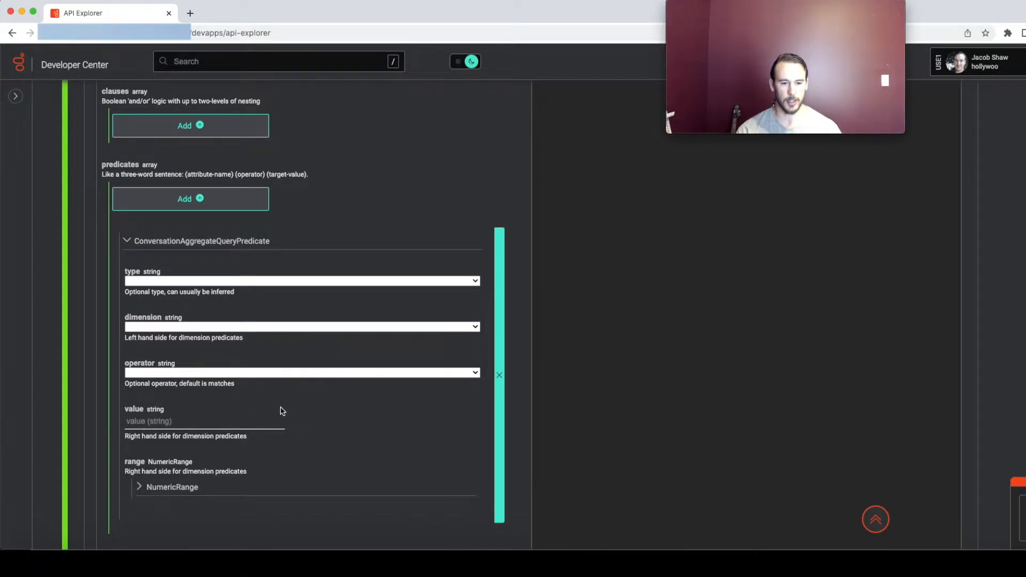
{"action": "mouse_move", "coordinate": [376, 418]}
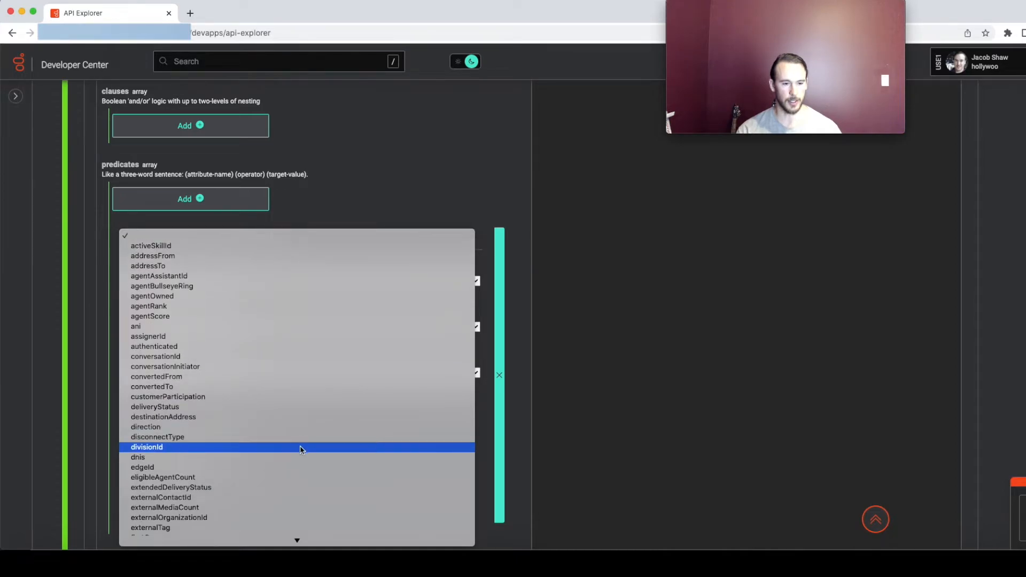
{"action": "mouse_move", "coordinate": [298, 451]}
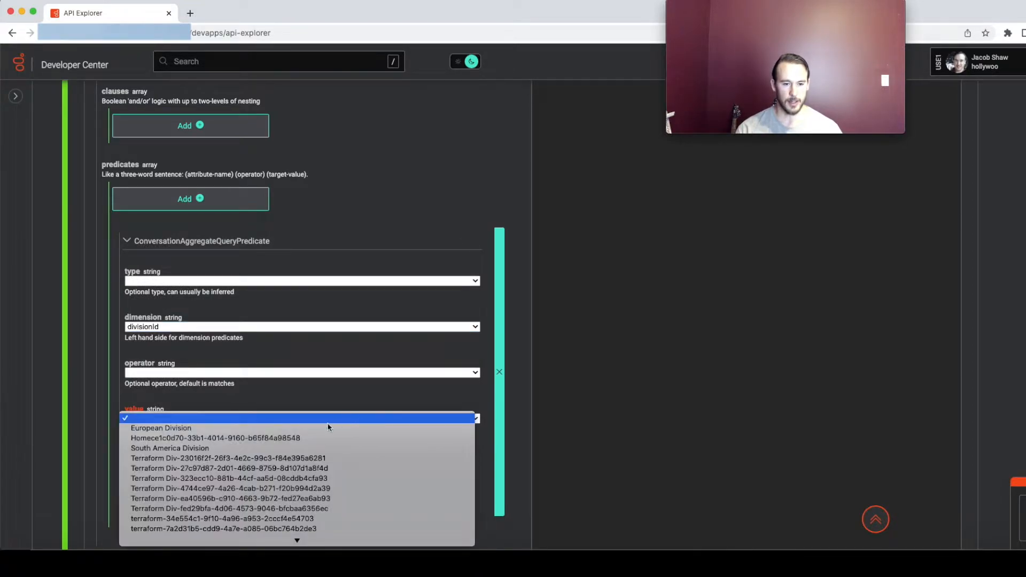
{"action": "mouse_move", "coordinate": [287, 438]}
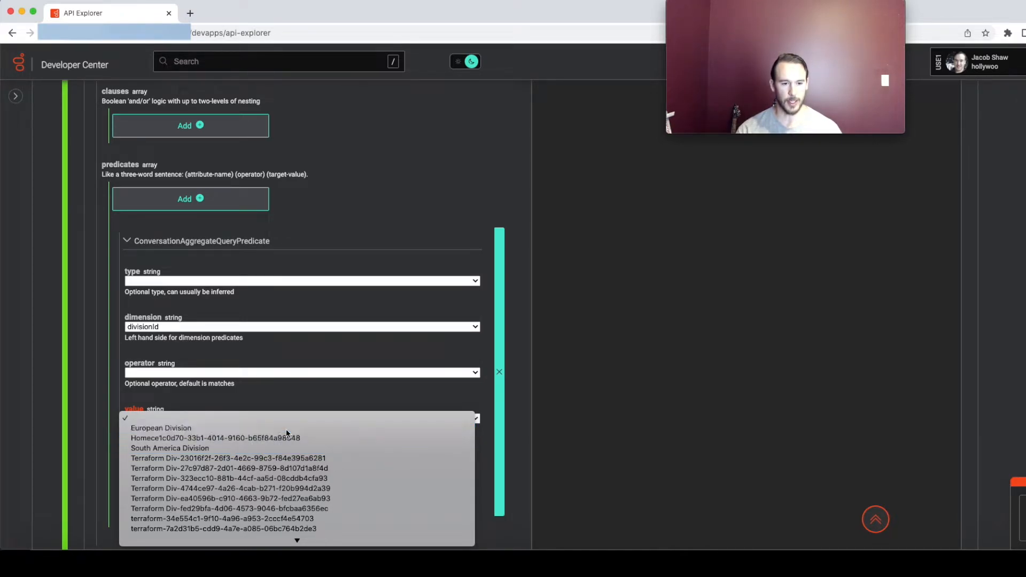
- Set the divisionId predicate's value to European Division
{"action": "left_click", "coordinate": [162, 428]}
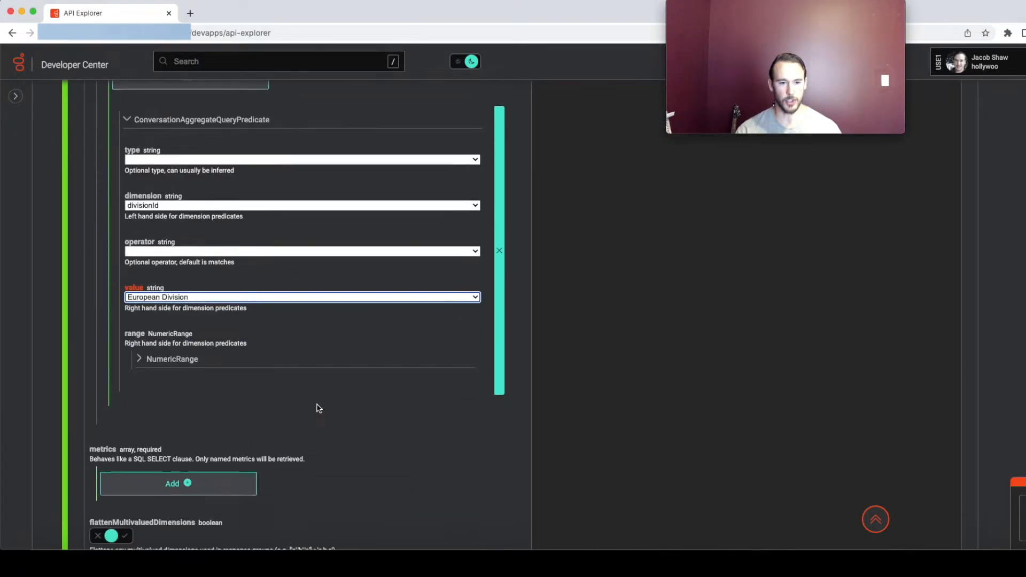
{"action": "scroll", "scroll_direction": "down", "scroll_amount": 3}
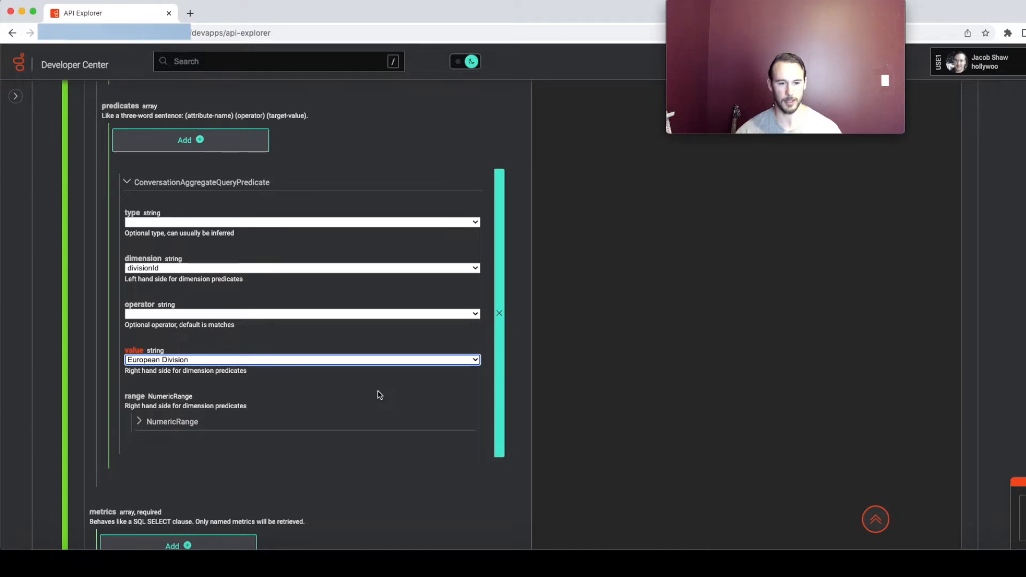
{"action": "mouse_move", "coordinate": [400, 278]}
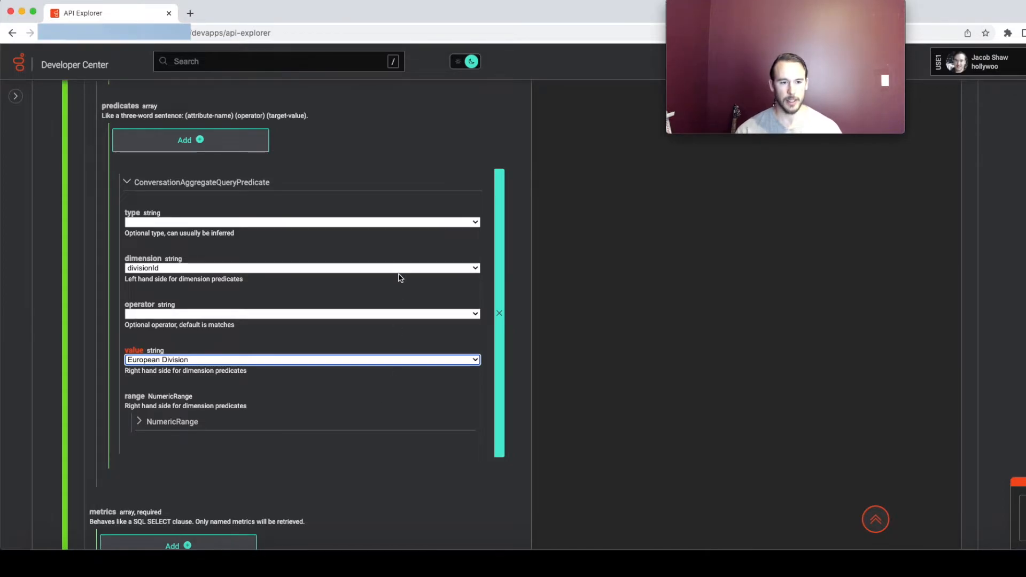
- Change the predicate dimension to mediaType and pick a media type as its value
{"action": "left_click", "coordinate": [302, 267]}
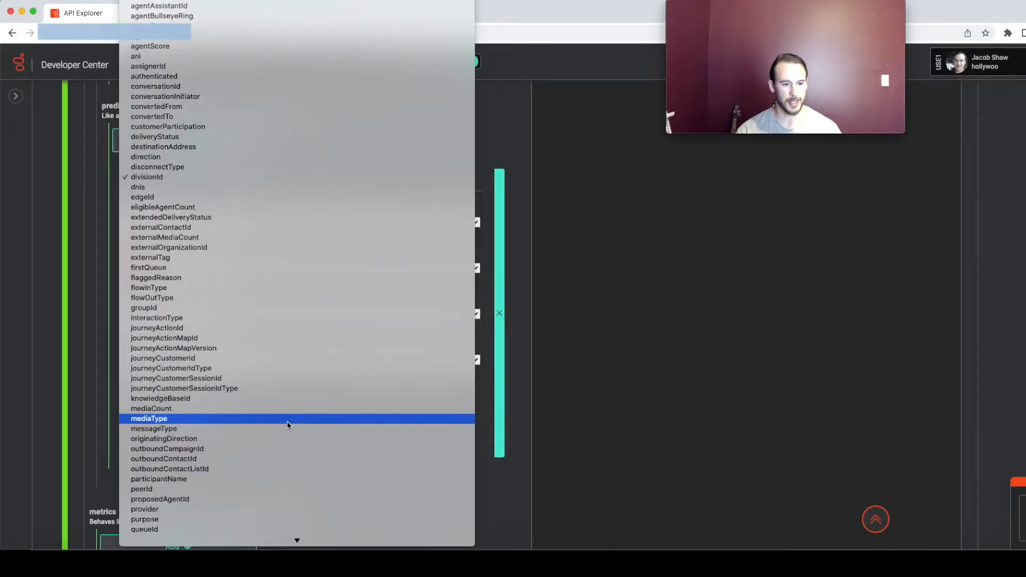
{"action": "left_click", "coordinate": [149, 418]}
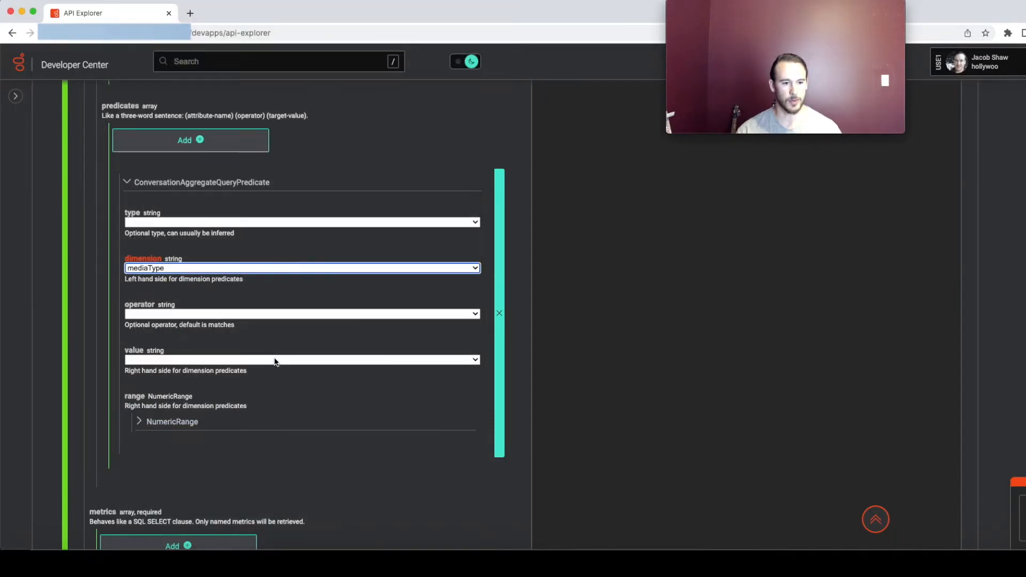
{"action": "left_click", "coordinate": [302, 359]}
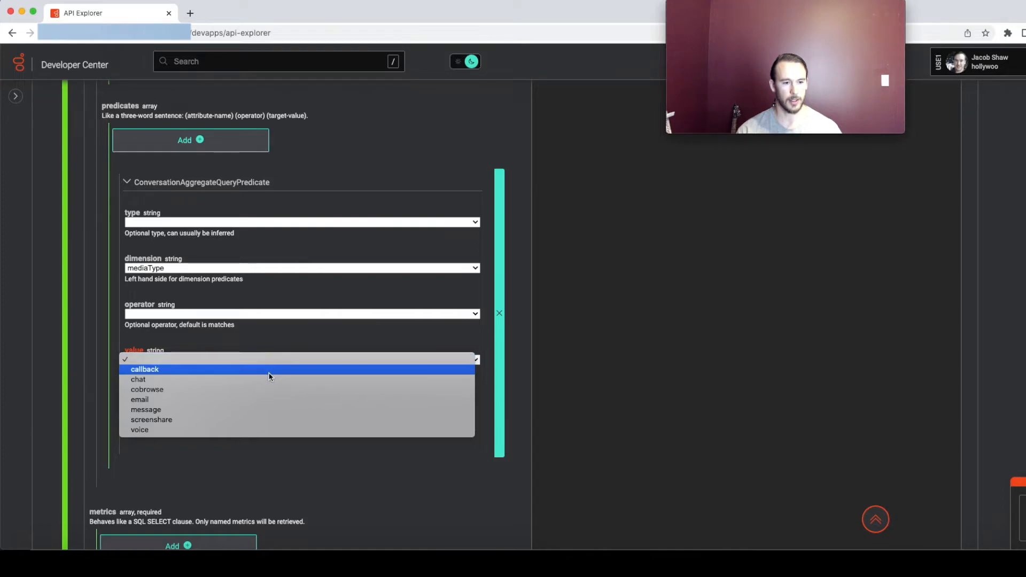
{"action": "left_click", "coordinate": [138, 380]}
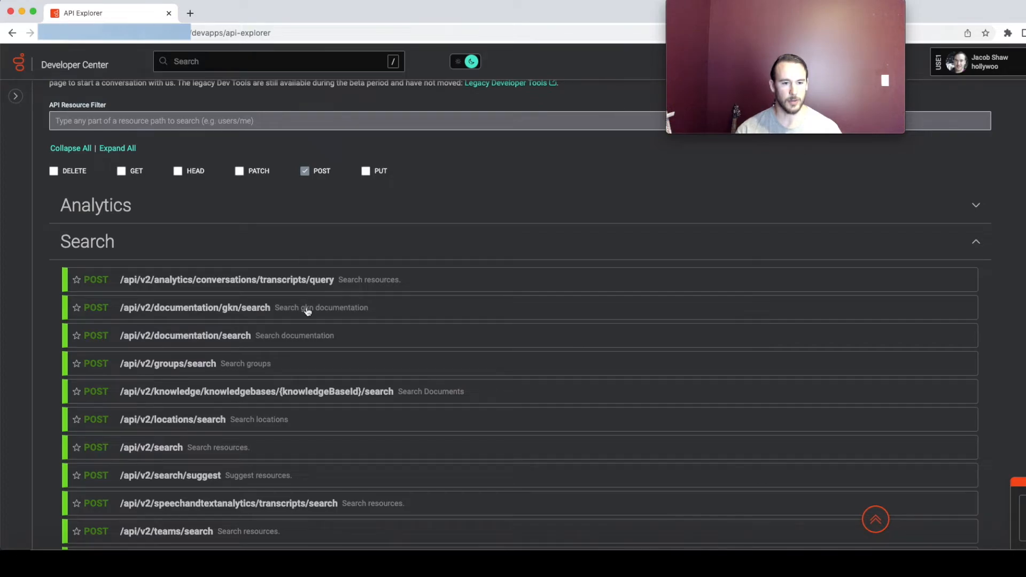
{"action": "scroll", "scroll_direction": "down", "scroll_amount": 3}
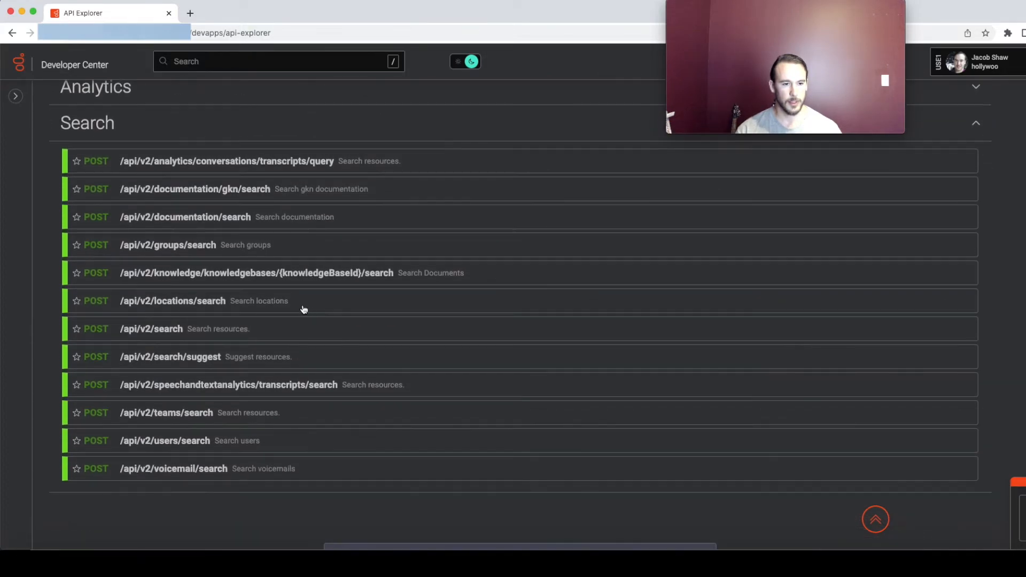
{"action": "mouse_move", "coordinate": [157, 148]}
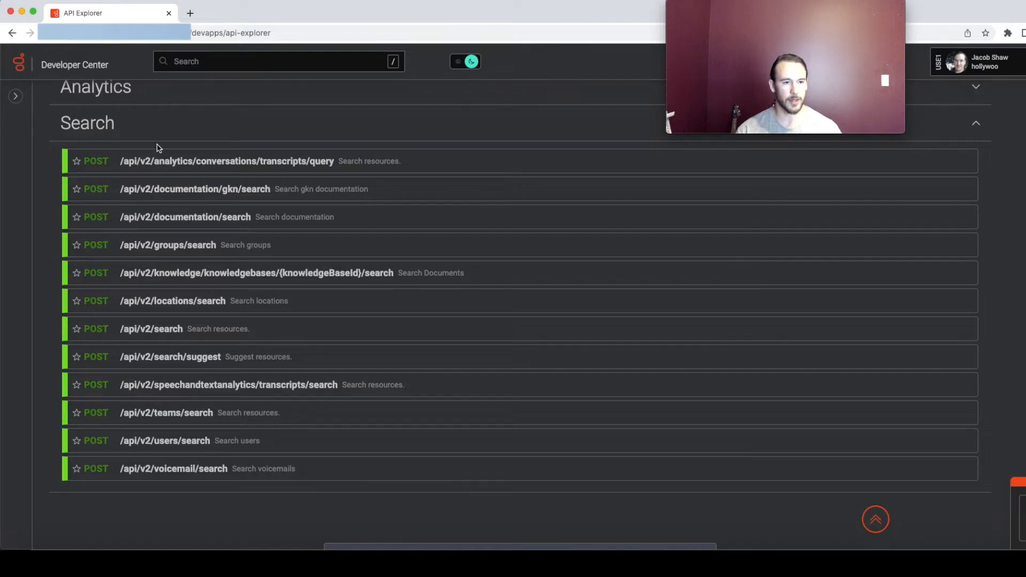
{"action": "mouse_move", "coordinate": [161, 144]}
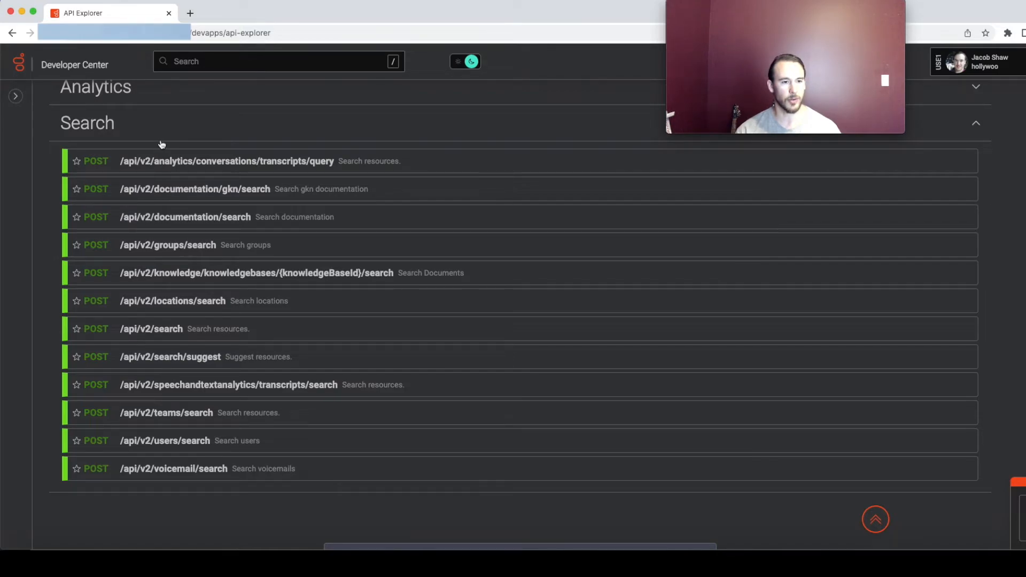
{"action": "mouse_move", "coordinate": [69, 195]}
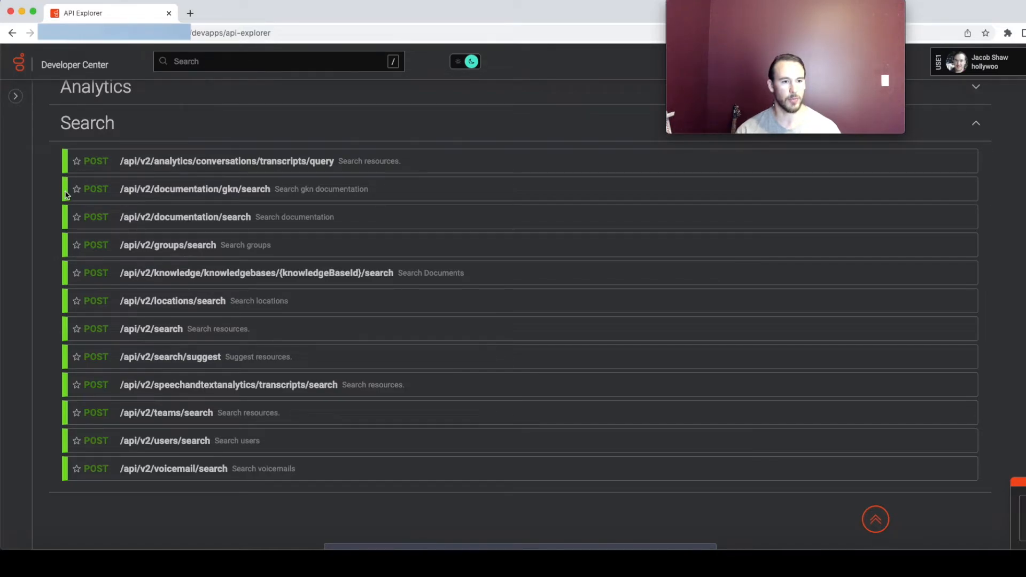
{"action": "mouse_move", "coordinate": [139, 198]}
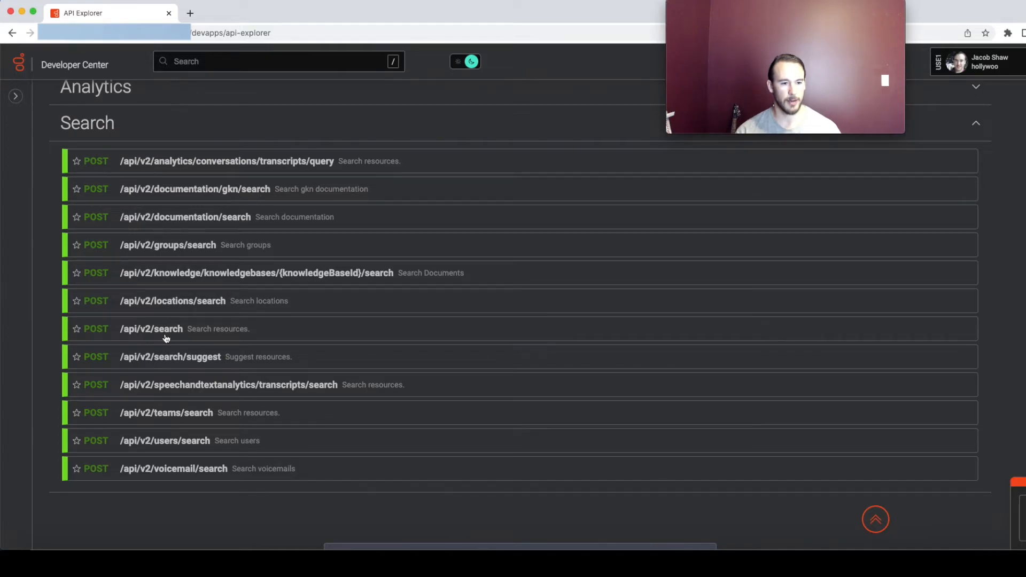
- Open the POST /api/v2/search endpoint and reach its Request Body section
{"action": "left_click", "coordinate": [151, 328]}
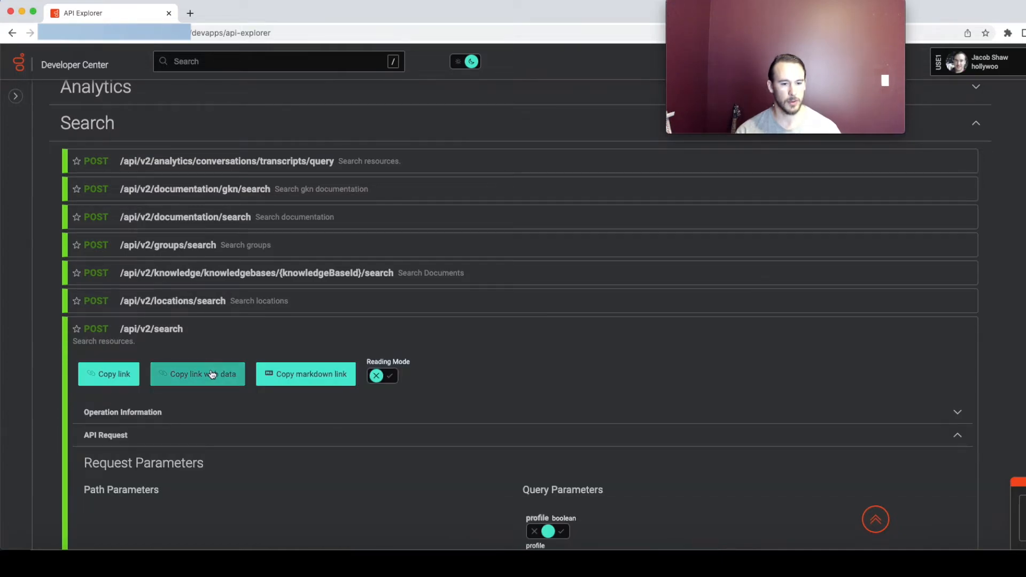
{"action": "scroll", "scroll_direction": "down", "scroll_amount": 3}
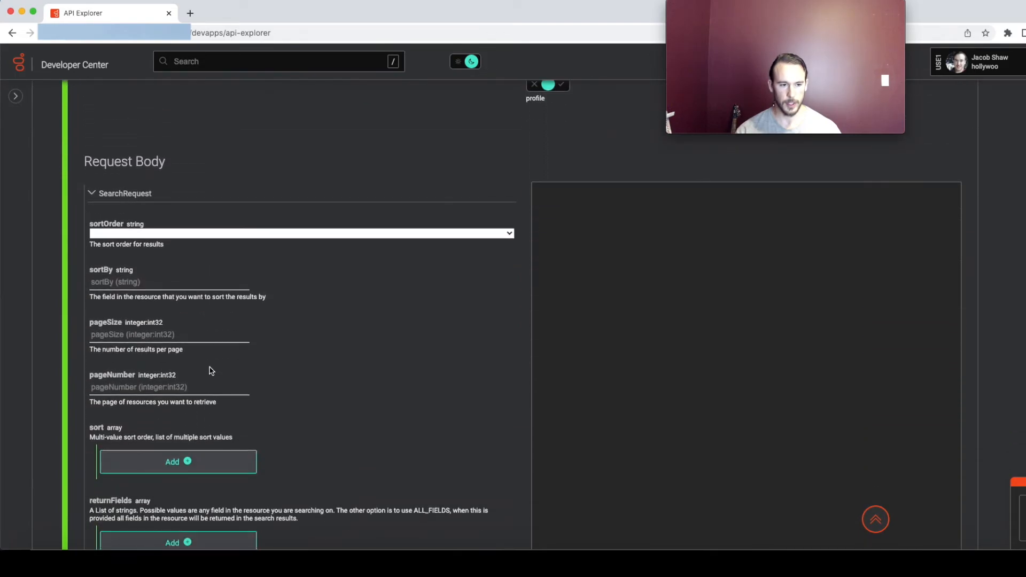
{"action": "scroll", "scroll_direction": "down", "scroll_amount": 3}
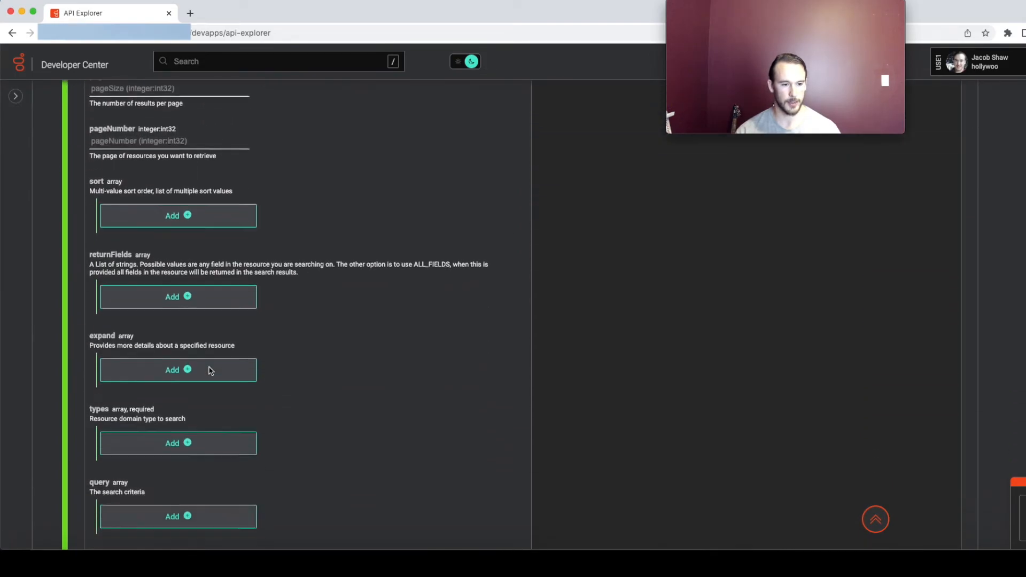
{"action": "scroll", "scroll_direction": "down", "scroll_amount": 3}
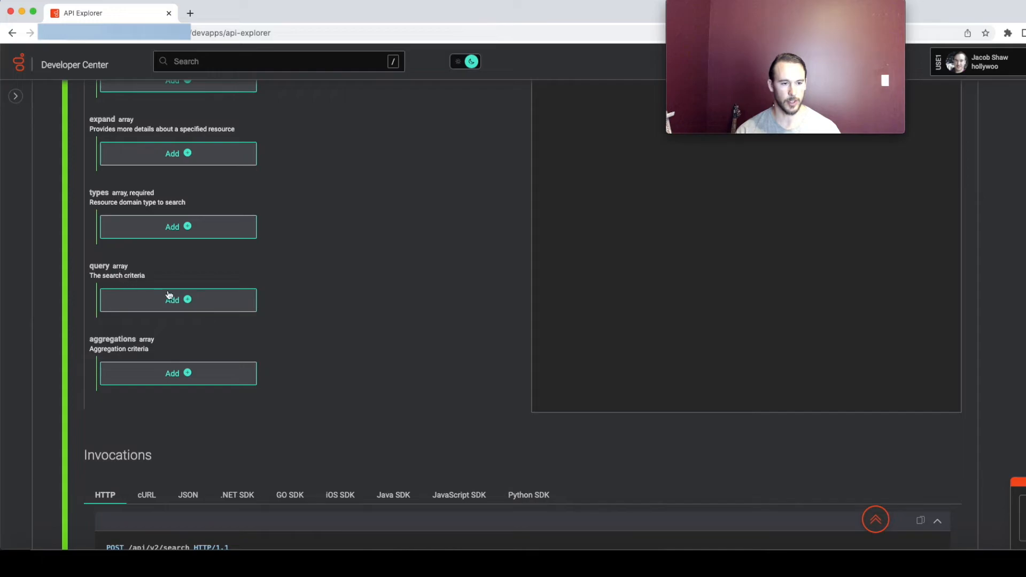
- Add a blank search criteria entry under the query
{"action": "left_click", "coordinate": [177, 299]}
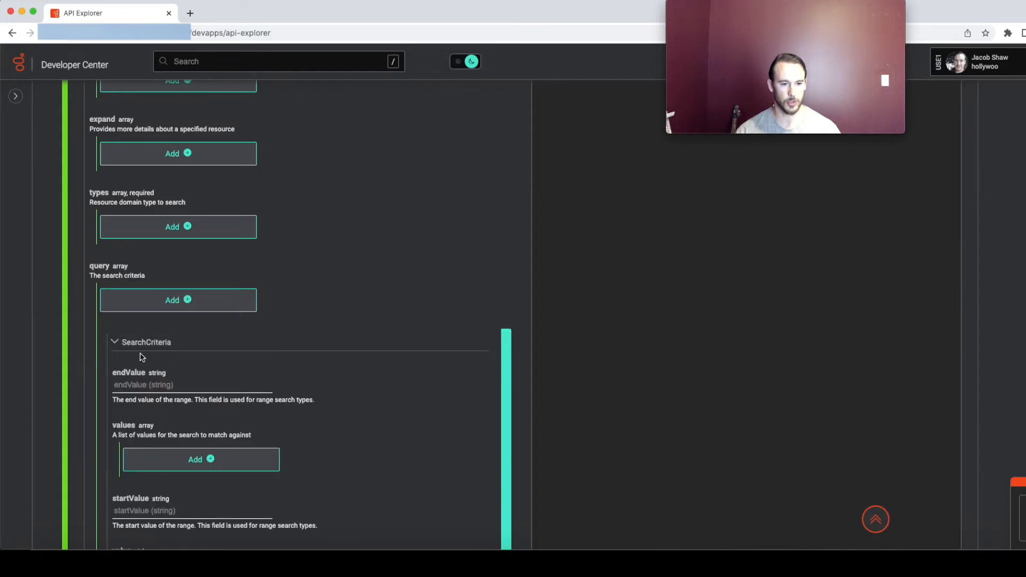
{"action": "scroll", "scroll_direction": "down", "scroll_amount": 3}
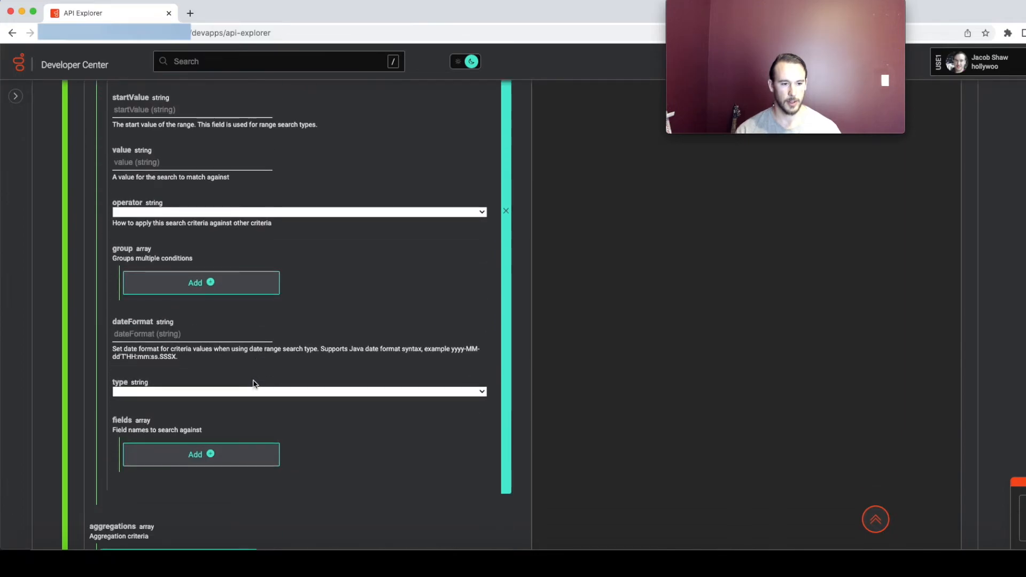
{"action": "scroll", "scroll_direction": "down", "scroll_amount": 3}
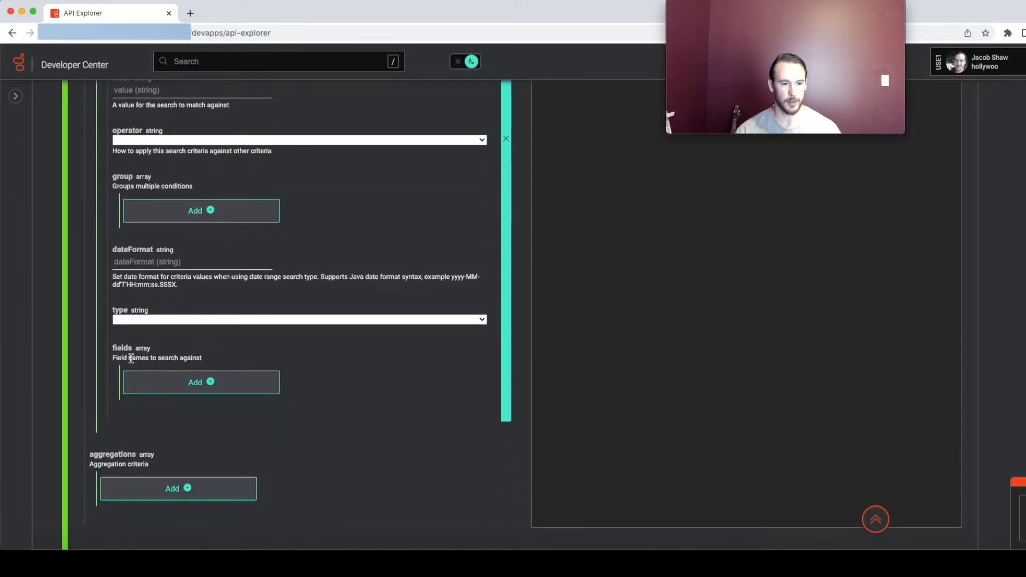
- Add a fields entry to the search criteria and set it to addresses.email
{"action": "left_click", "coordinate": [201, 382]}
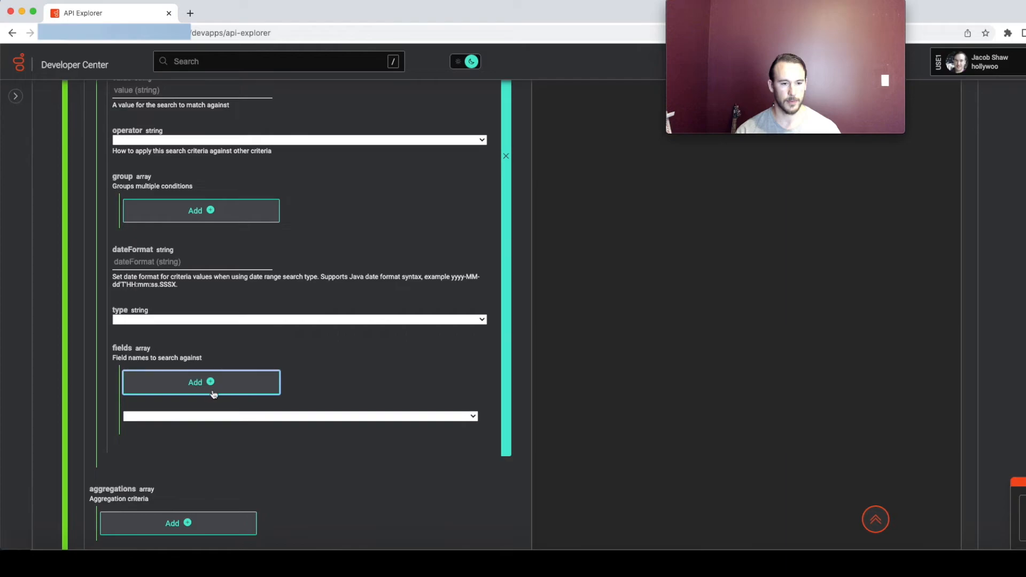
{"action": "left_click", "coordinate": [201, 382]}
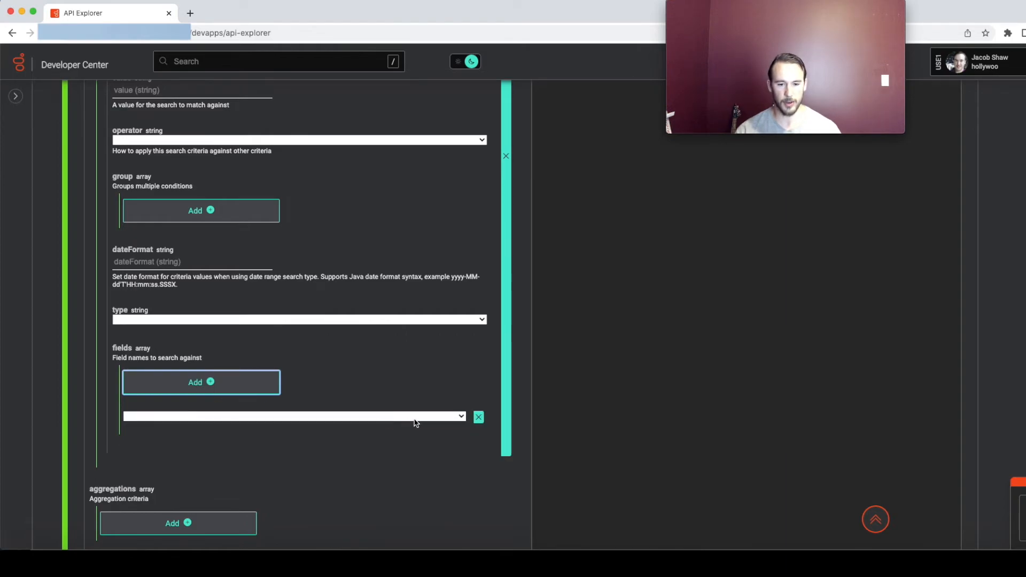
{"action": "left_click", "coordinate": [291, 416]}
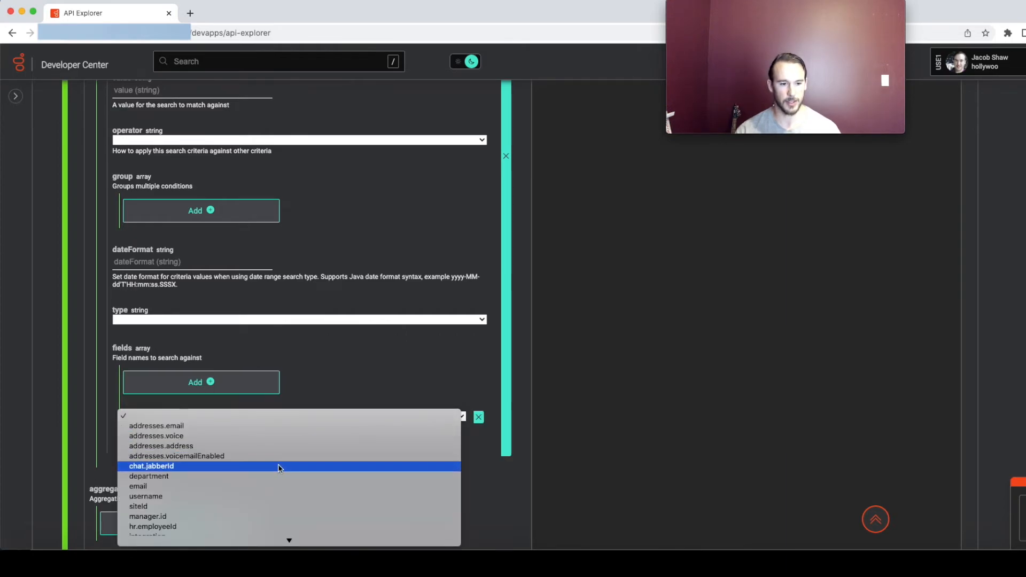
{"action": "mouse_move", "coordinate": [294, 448]}
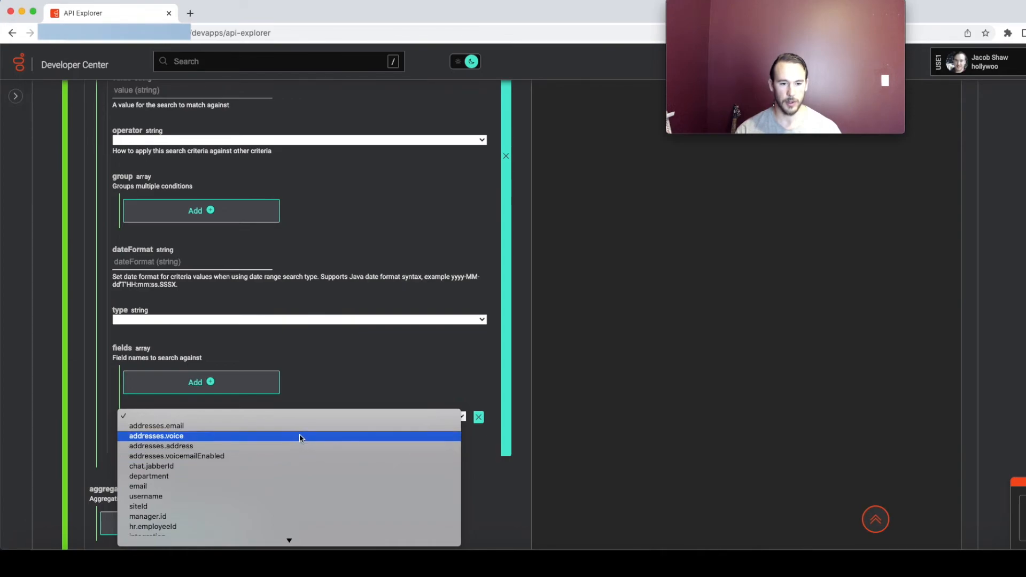
{"action": "left_click", "coordinate": [156, 425]}
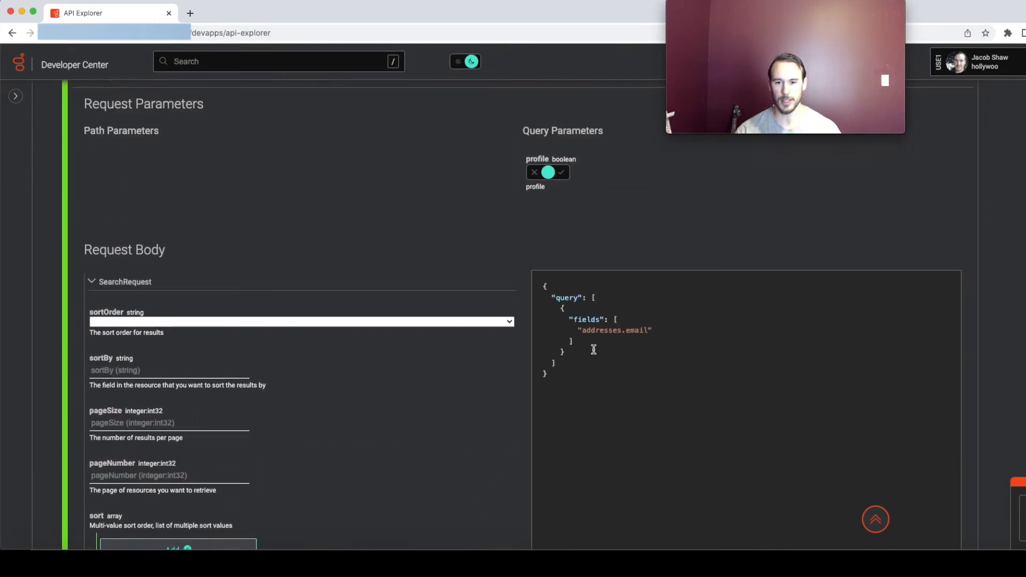
{"action": "mouse_move", "coordinate": [340, 475]}
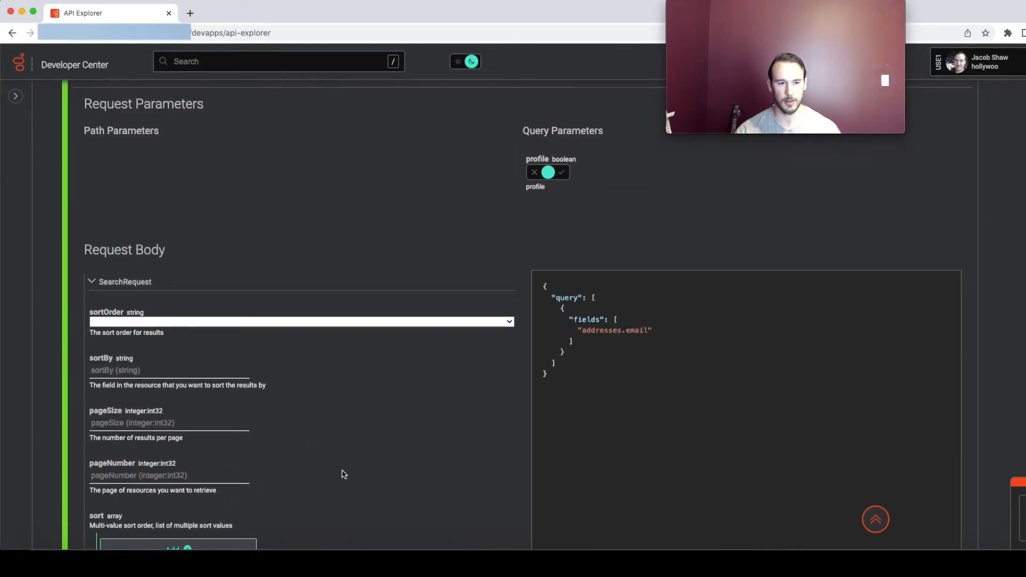
- Review the POST /api/v2/search invocation sample, then show the valid field name choices again
{"action": "scroll", "scroll_direction": "down", "scroll_amount": 3}
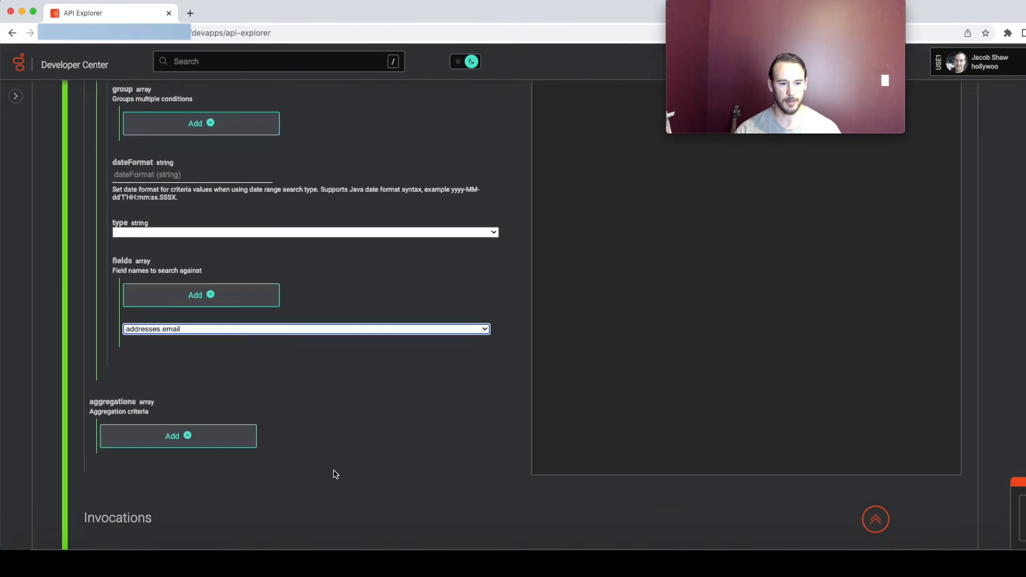
{"action": "scroll", "scroll_direction": "down", "scroll_amount": 3}
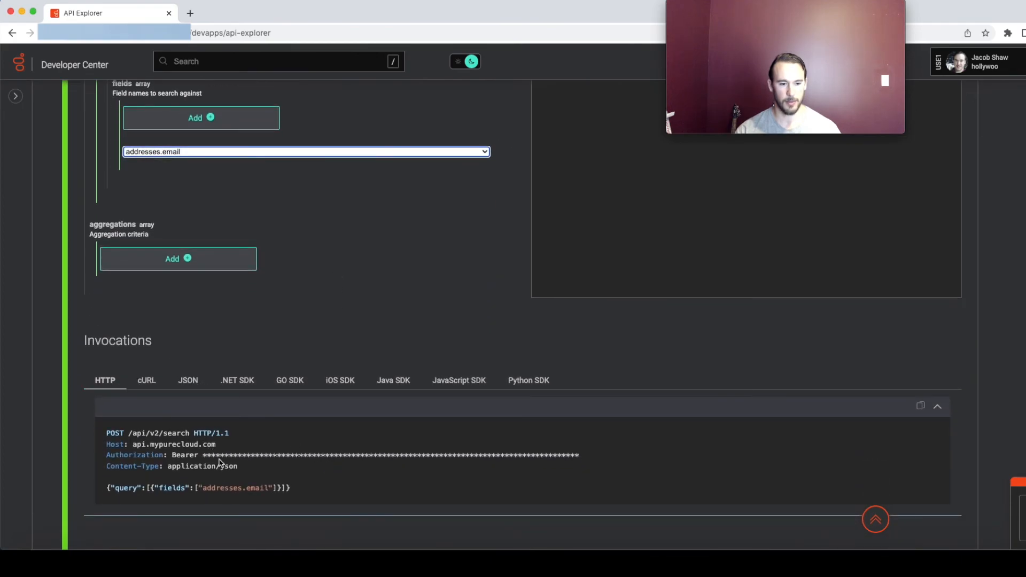
{"action": "scroll", "scroll_direction": "down", "scroll_amount": 3}
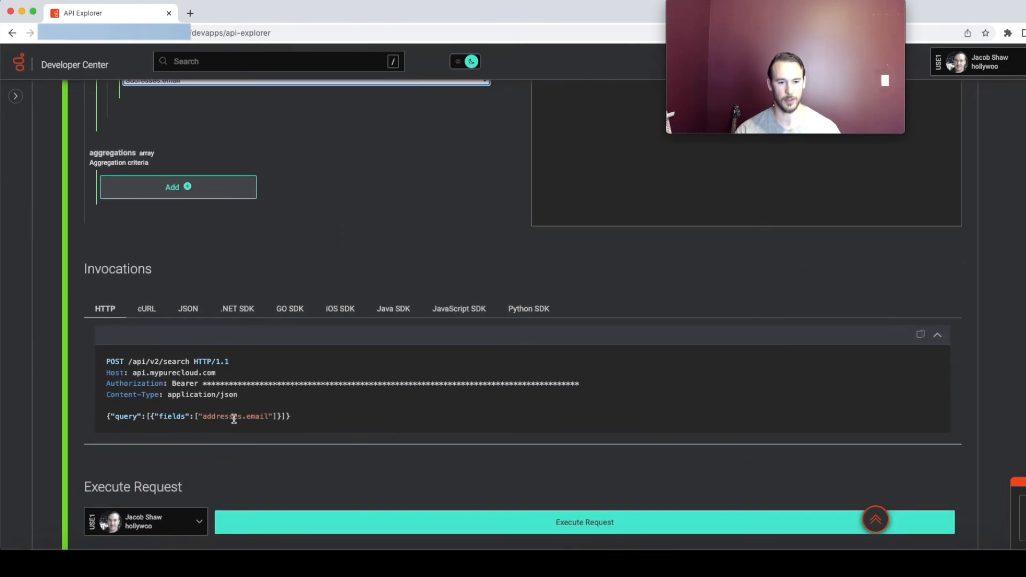
{"action": "scroll", "scroll_direction": "down", "scroll_amount": 3}
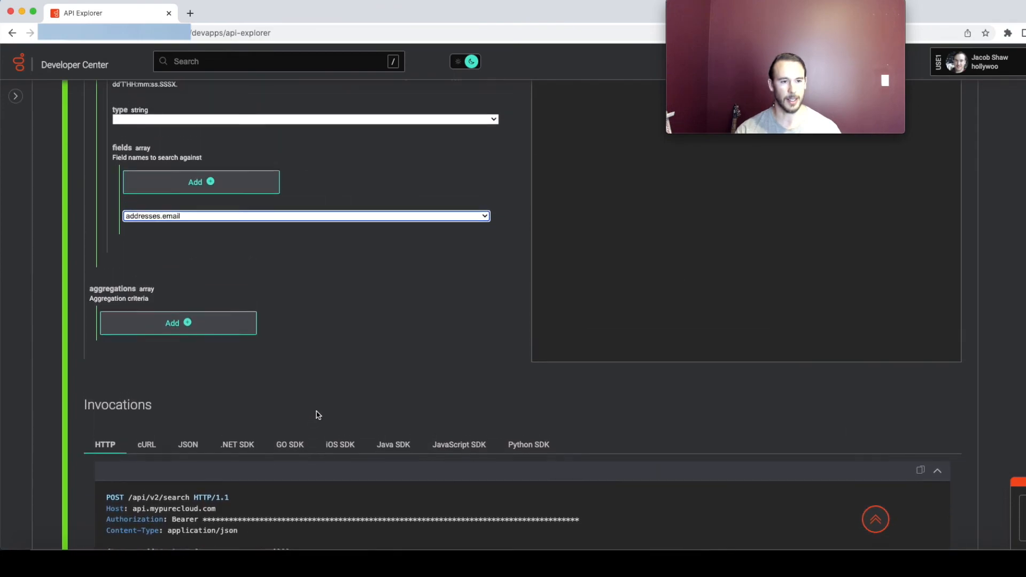
{"action": "left_click", "coordinate": [304, 216]}
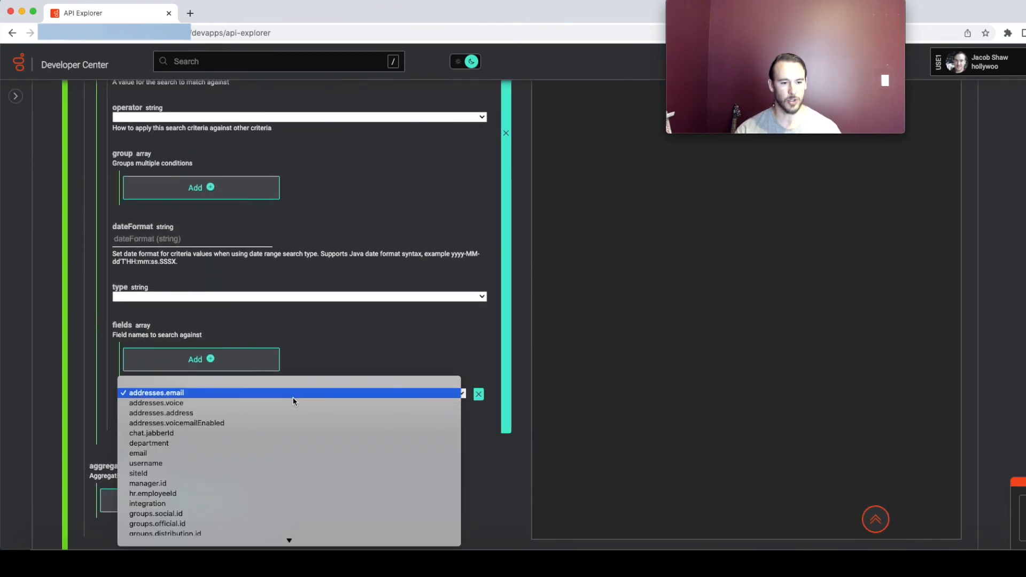
{"action": "mouse_move", "coordinate": [285, 413]}
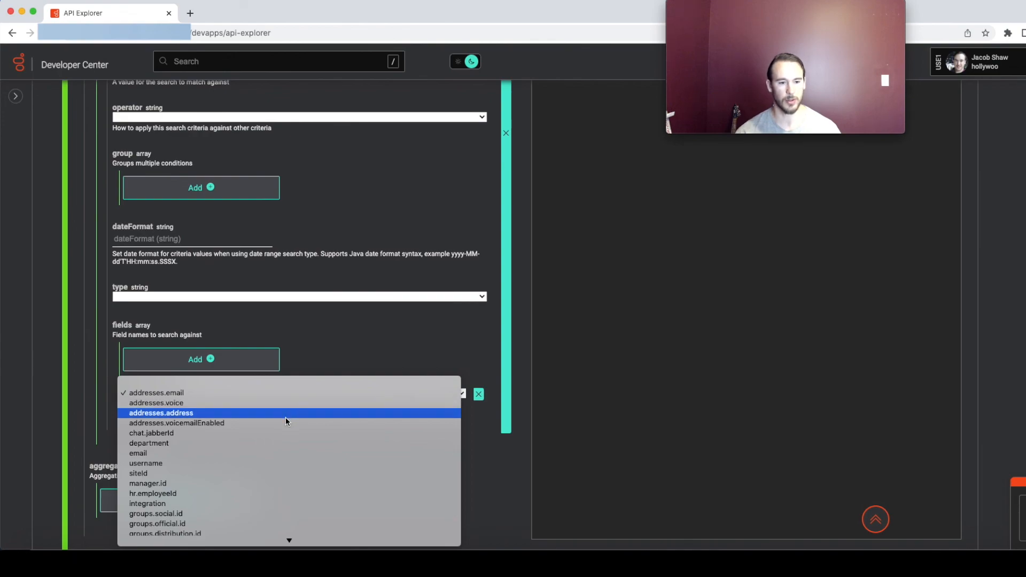